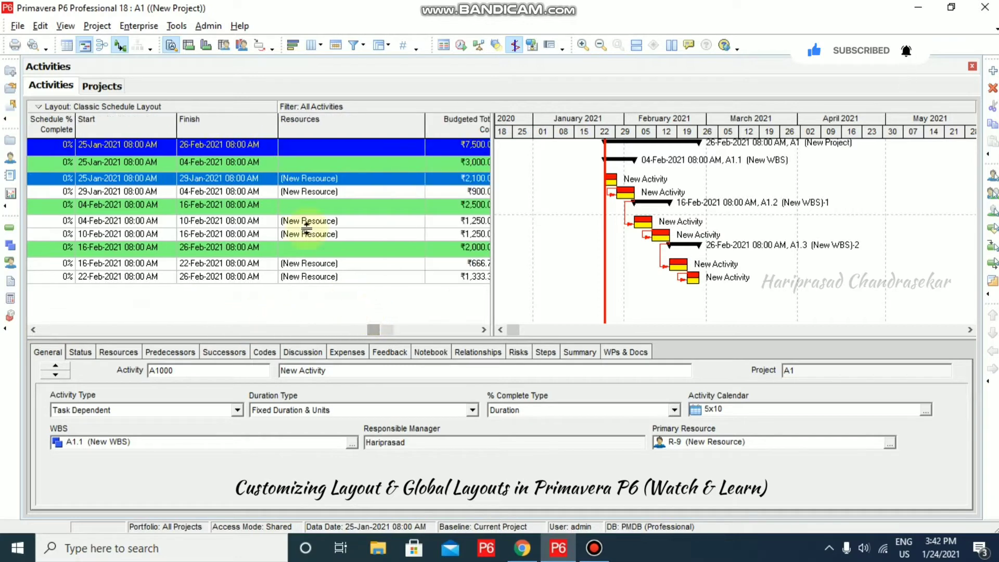
# - Bring up the Columns dialog listing the activity table's ten current columns
pyautogui.click(484, 330)
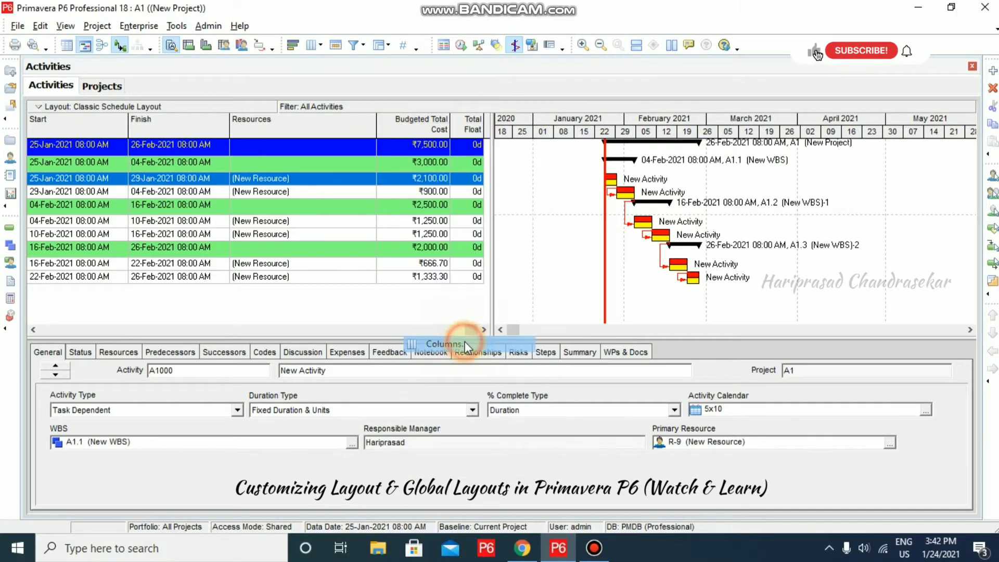
pyautogui.click(442, 344)
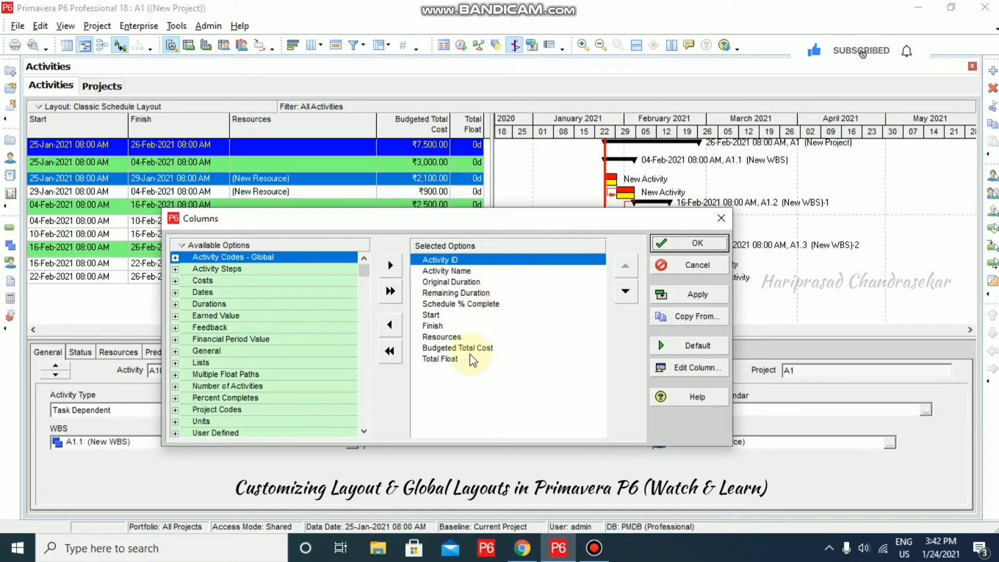
pyautogui.click(687, 243)
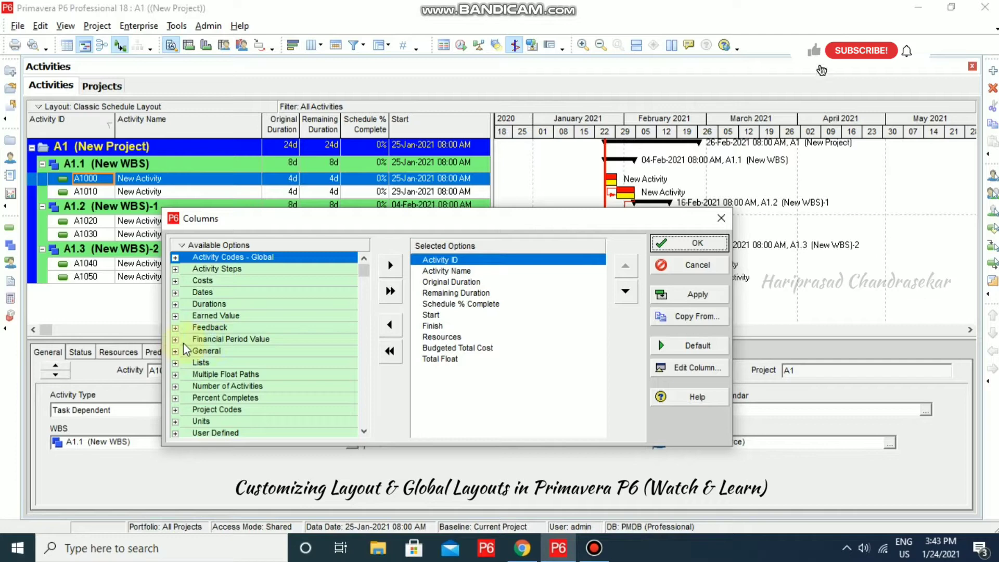
# - Add Calendar, Critical, Duration Type and Est Weight from General to the selected columns
pyautogui.click(175, 339)
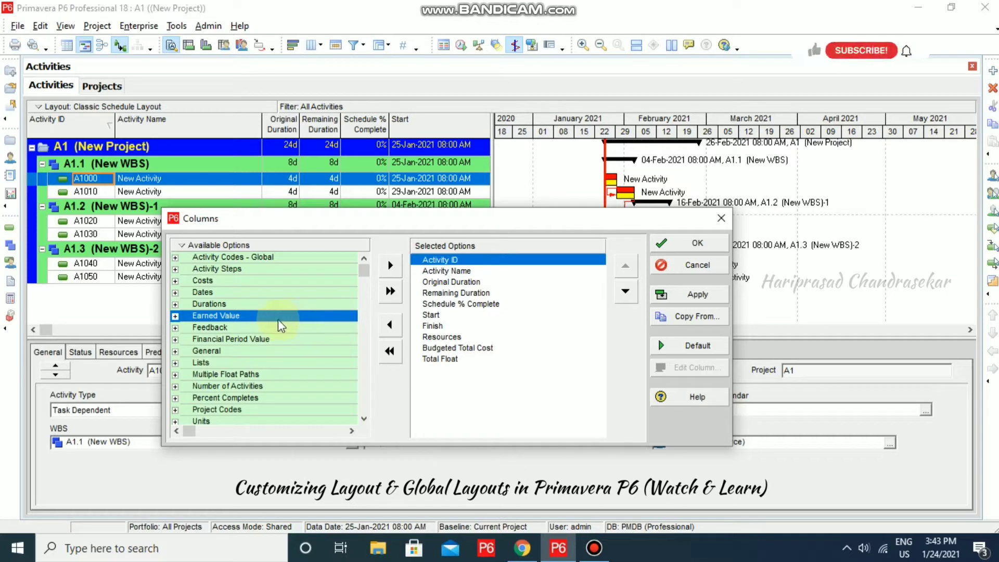
pyautogui.moveTo(720, 217)
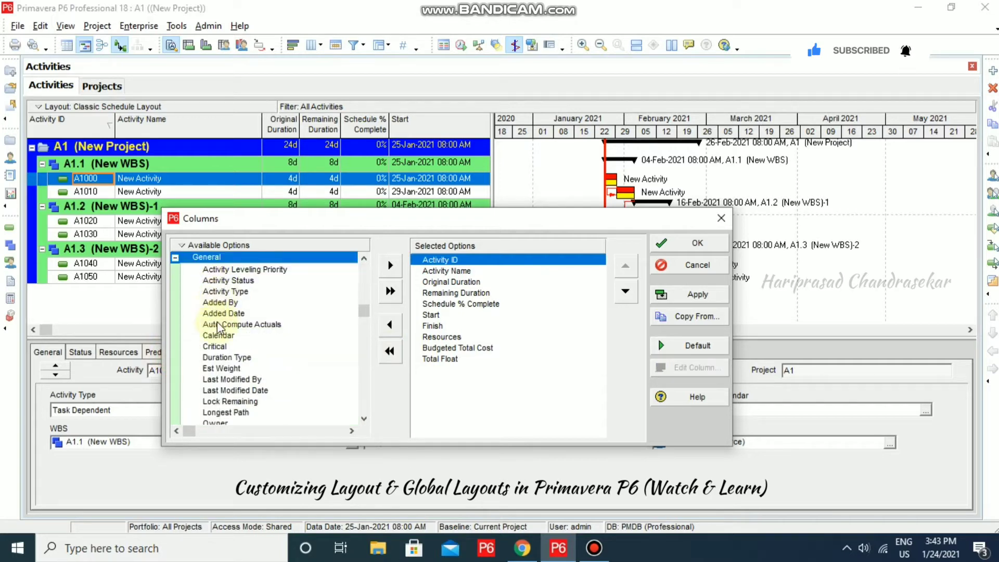
pyautogui.click(217, 334)
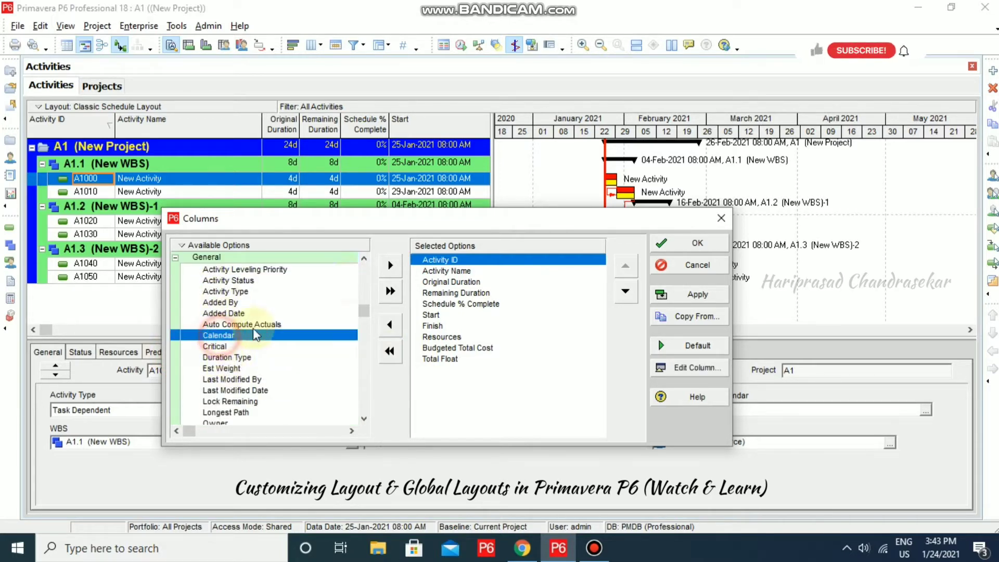
pyautogui.click(389, 265)
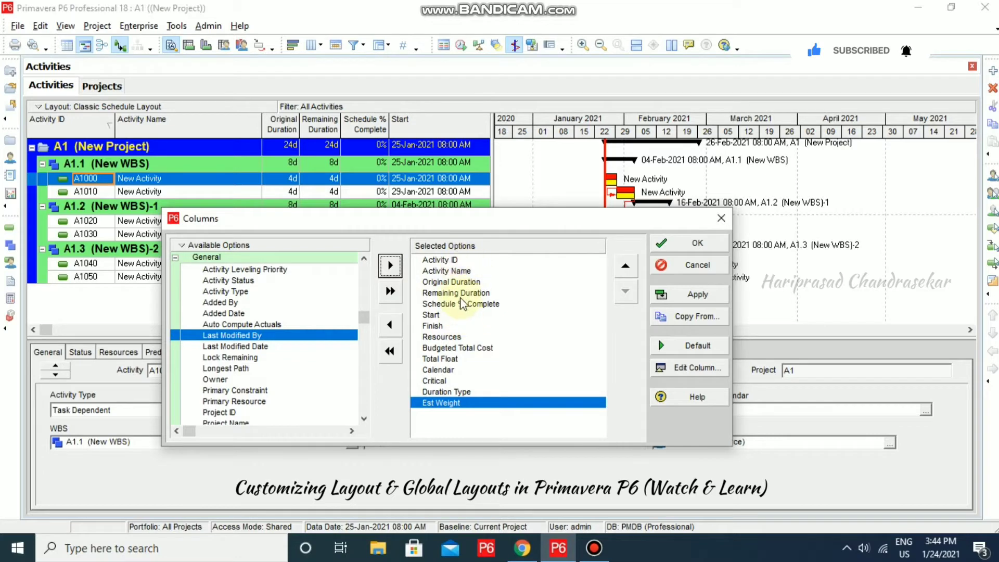
pyautogui.moveTo(595, 300)
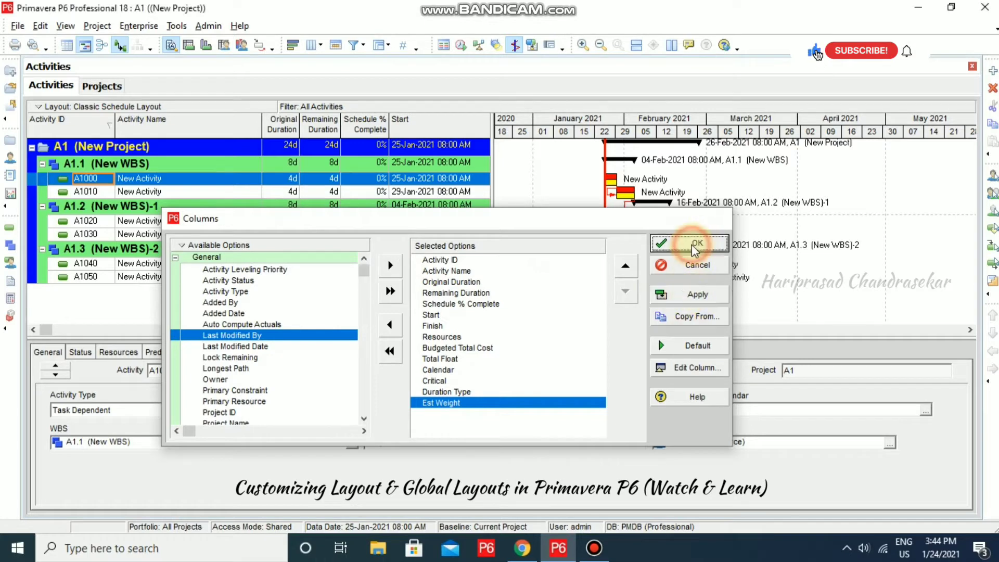
# - Apply the column changes so the four added columns appear in the activity table
pyautogui.click(694, 244)
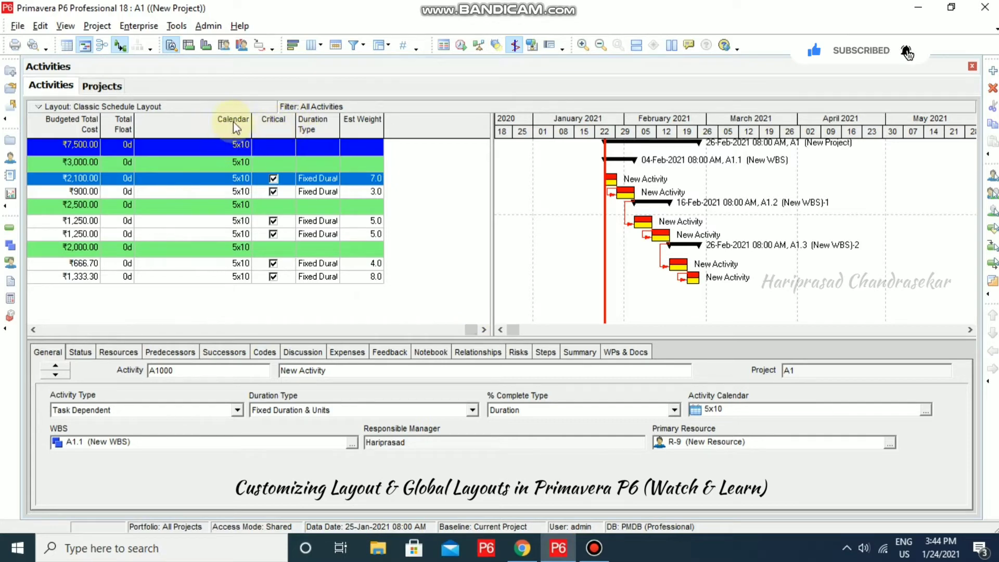
pyautogui.moveTo(373, 126)
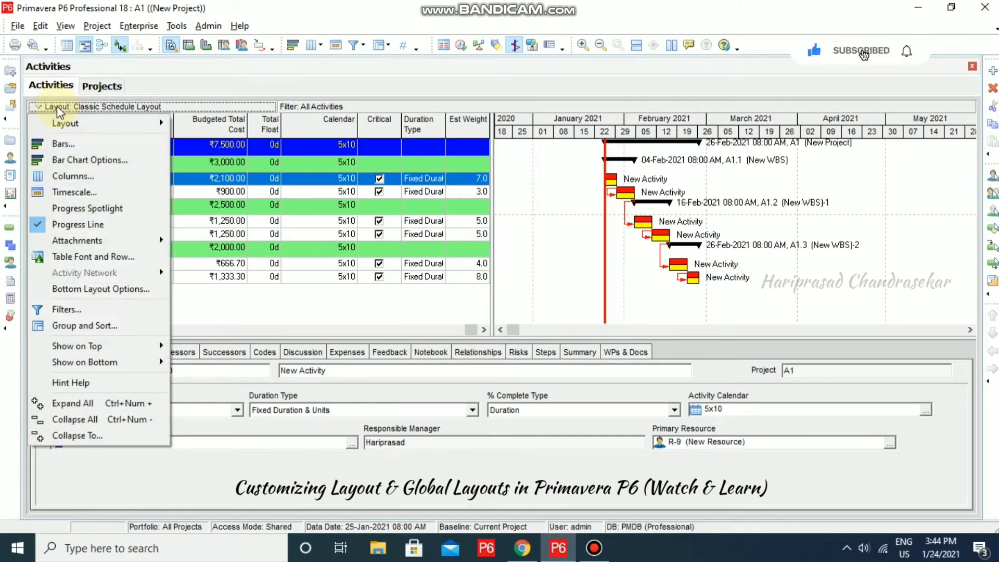
pyautogui.moveTo(63, 123)
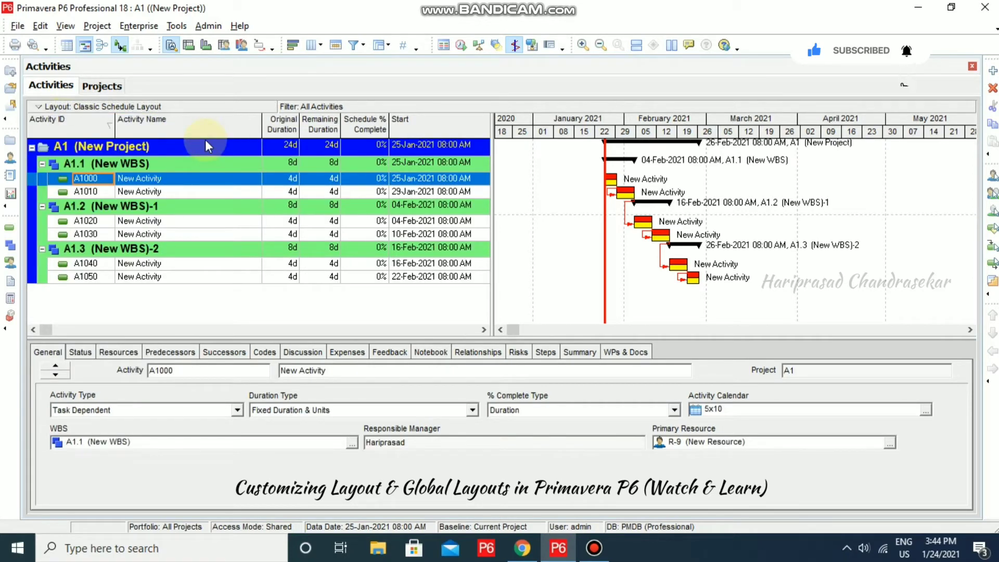
pyautogui.moveTo(267, 271)
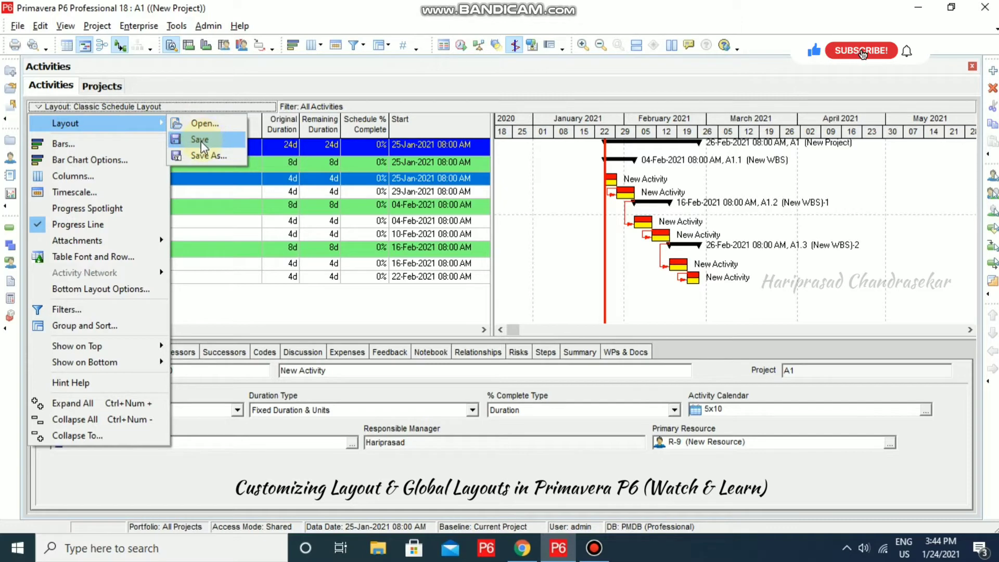
# - Save the layout as 'New Layout', available to Current User, making it the active layout
pyautogui.click(208, 156)
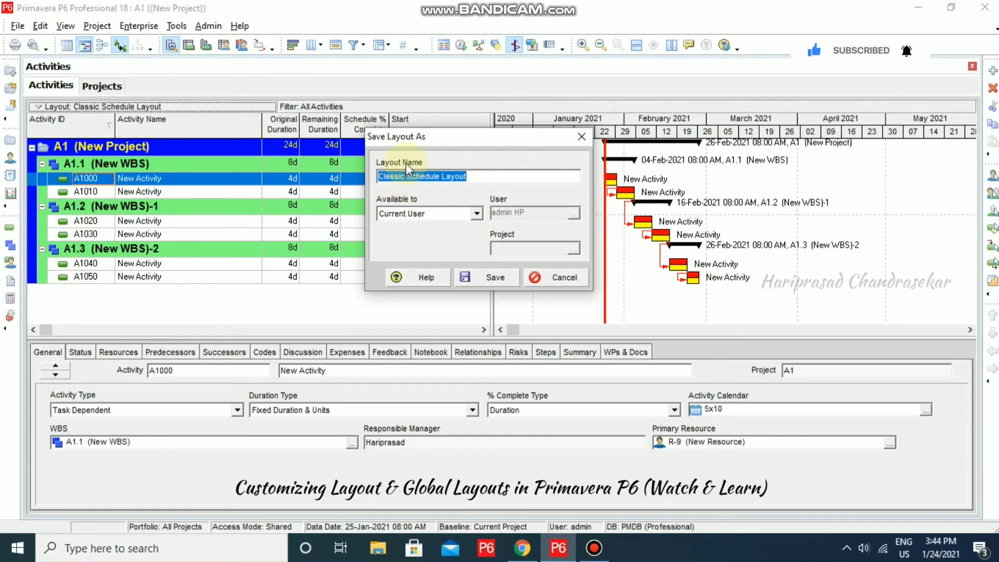
pyautogui.write('New Layout')
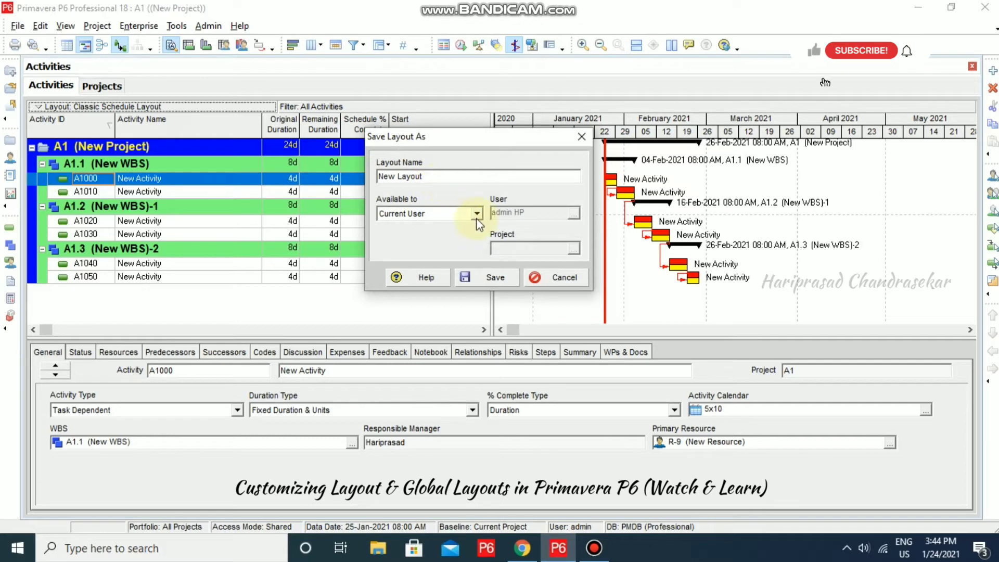
pyautogui.click(477, 213)
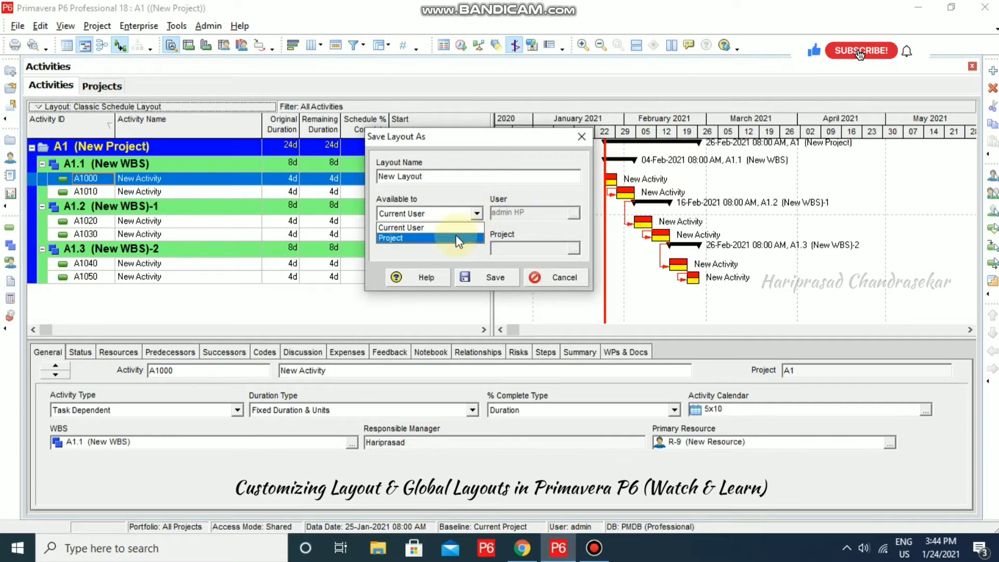
pyautogui.click(390, 237)
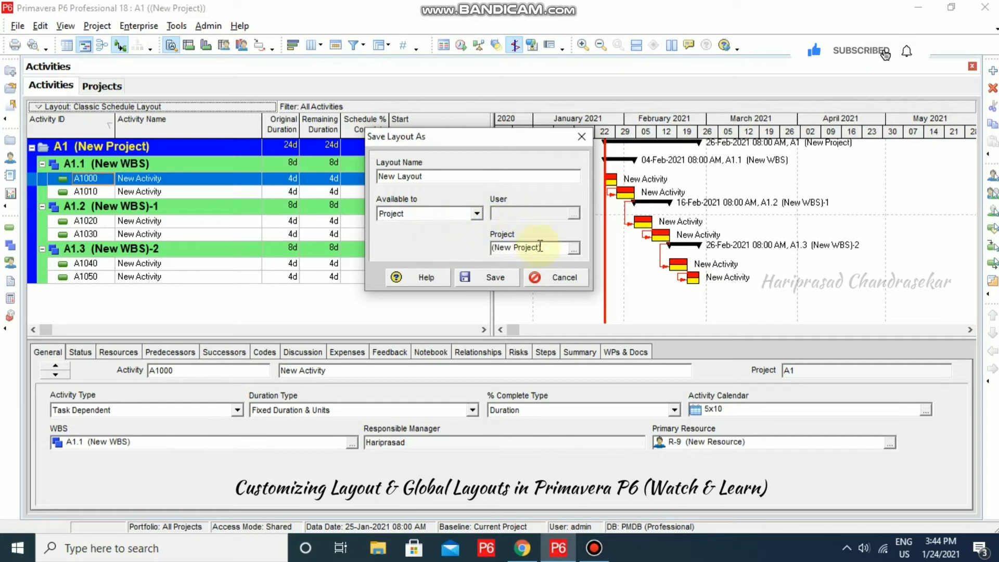
pyautogui.click(572, 248)
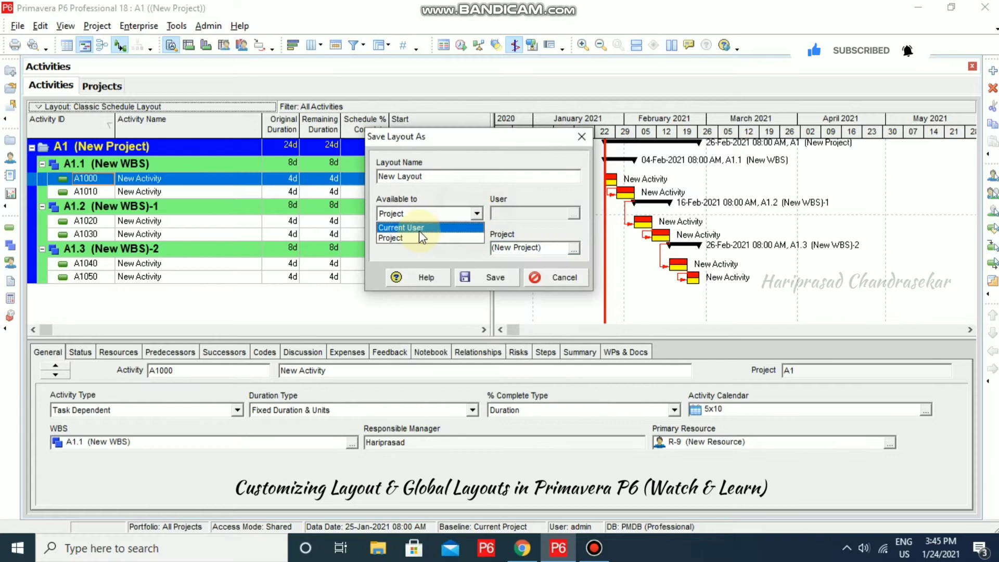
pyautogui.click(399, 228)
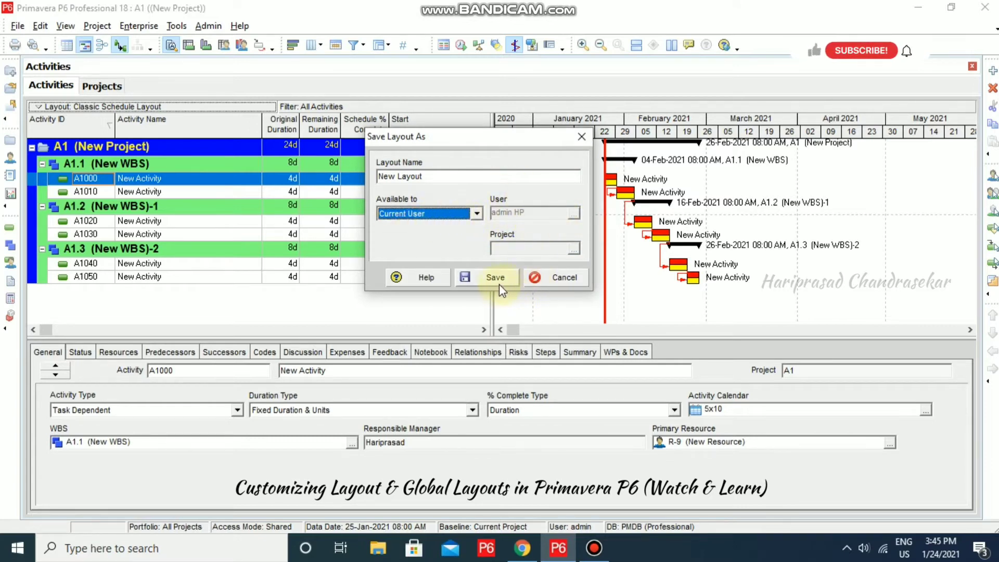
pyautogui.click(488, 276)
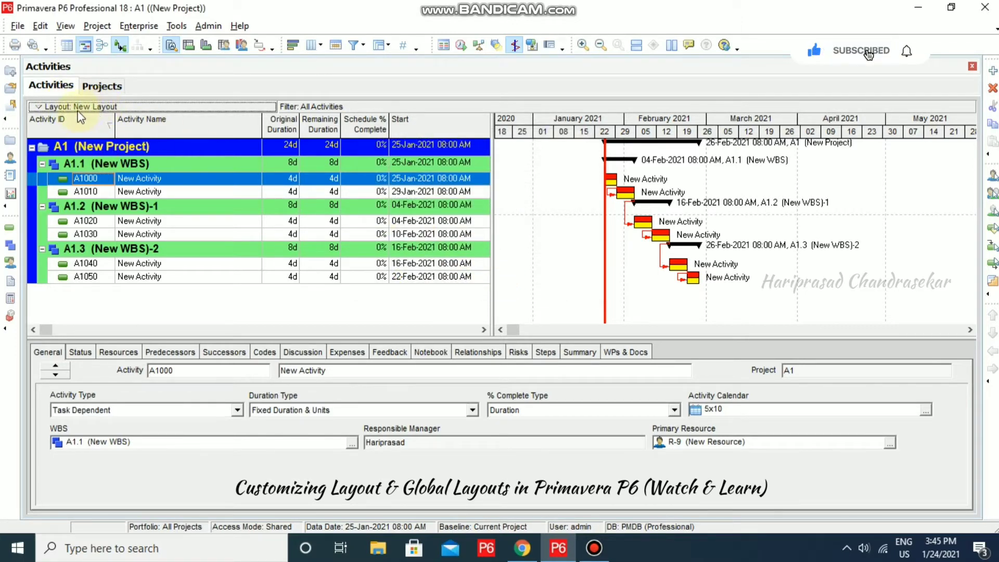
pyautogui.click(80, 106)
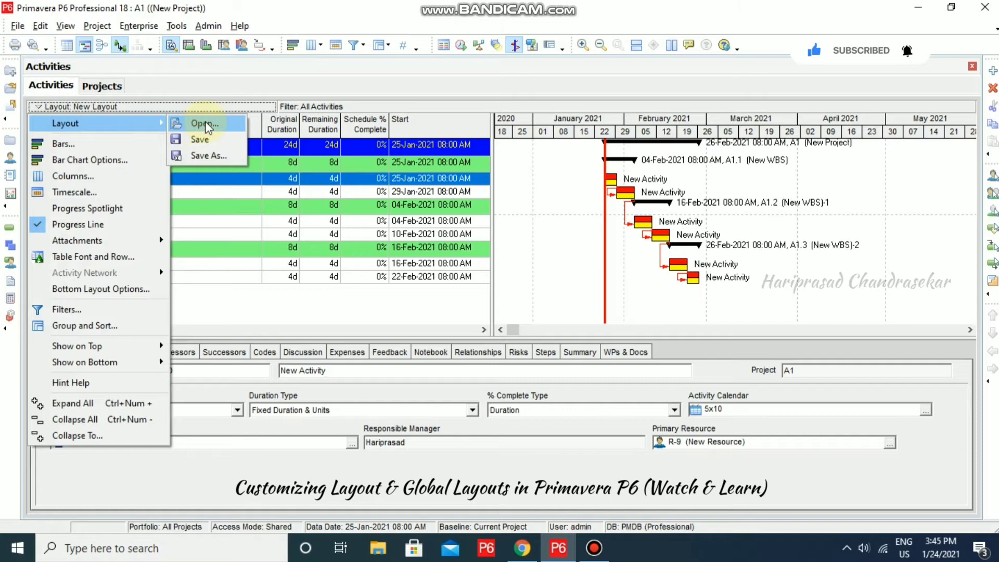
# - Apply the global Classic Schedule Layout in place of New Layout and close the chooser
pyautogui.click(202, 124)
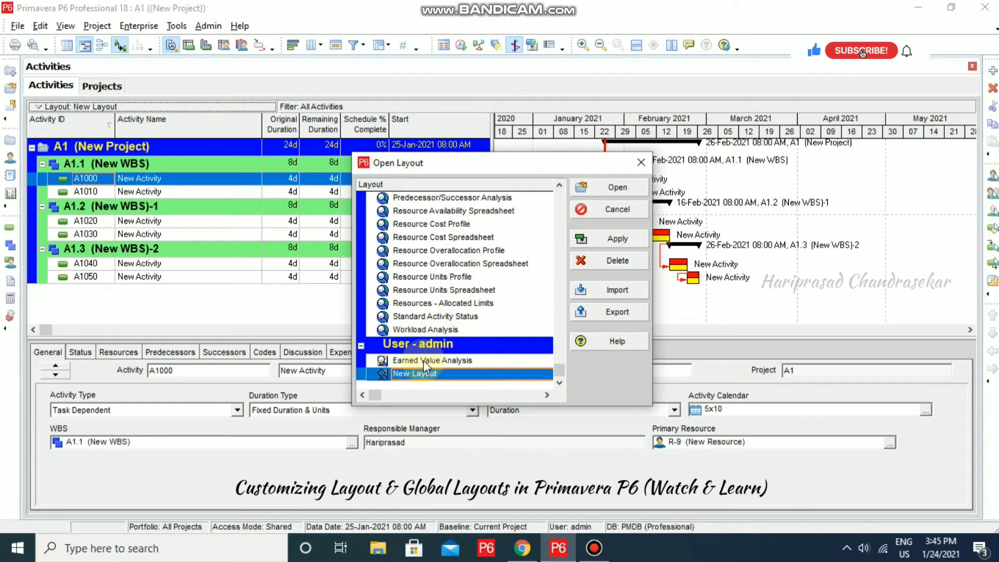
pyautogui.click(861, 50)
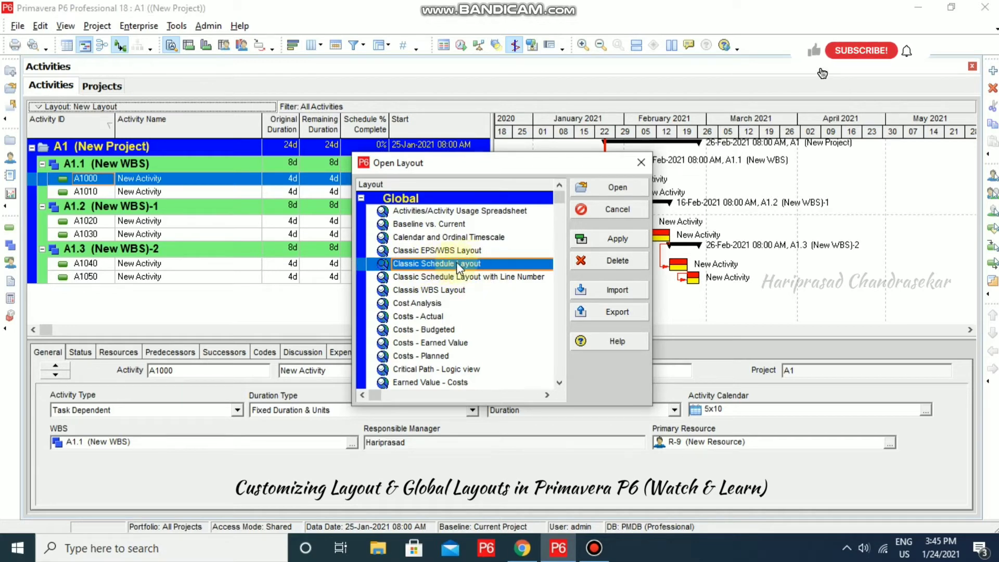
pyautogui.click(616, 238)
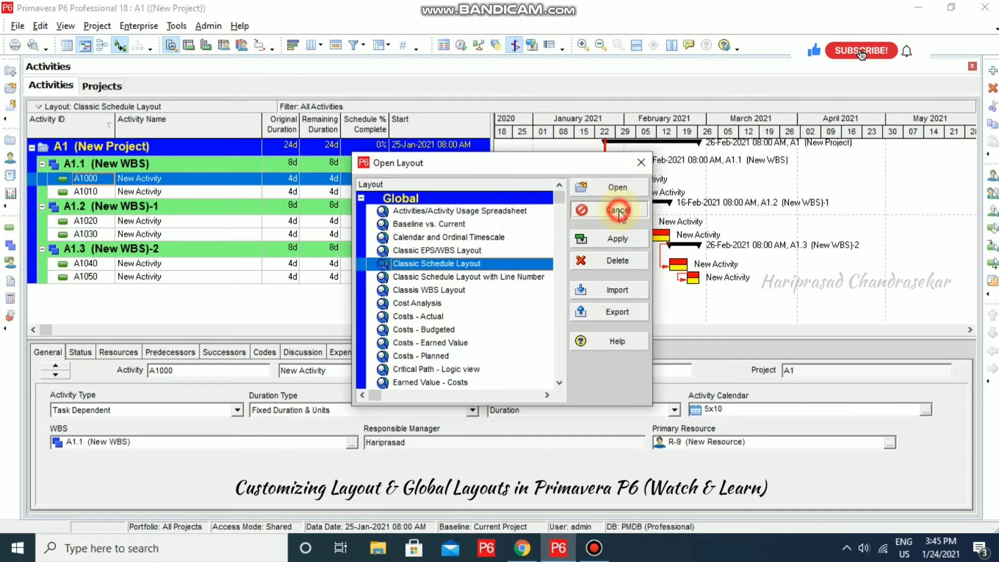
pyautogui.click(617, 210)
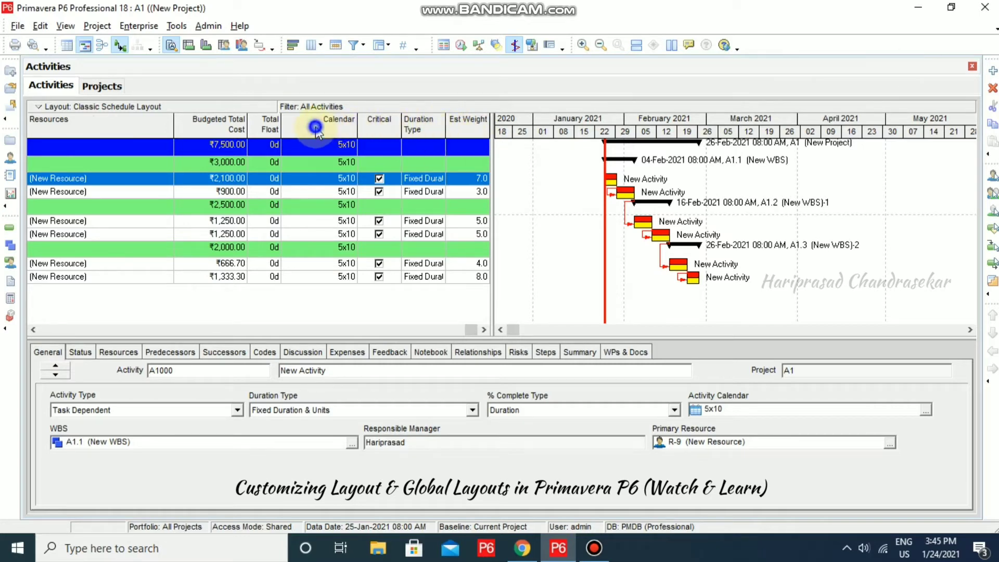
# - Restore the activity table to its default set of columns
pyautogui.click(314, 127)
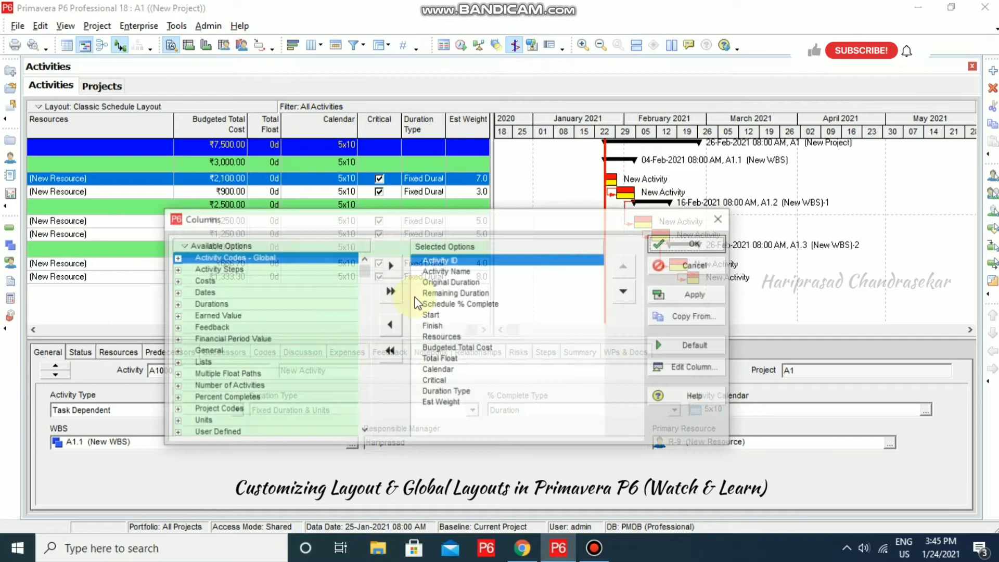
pyautogui.click(697, 345)
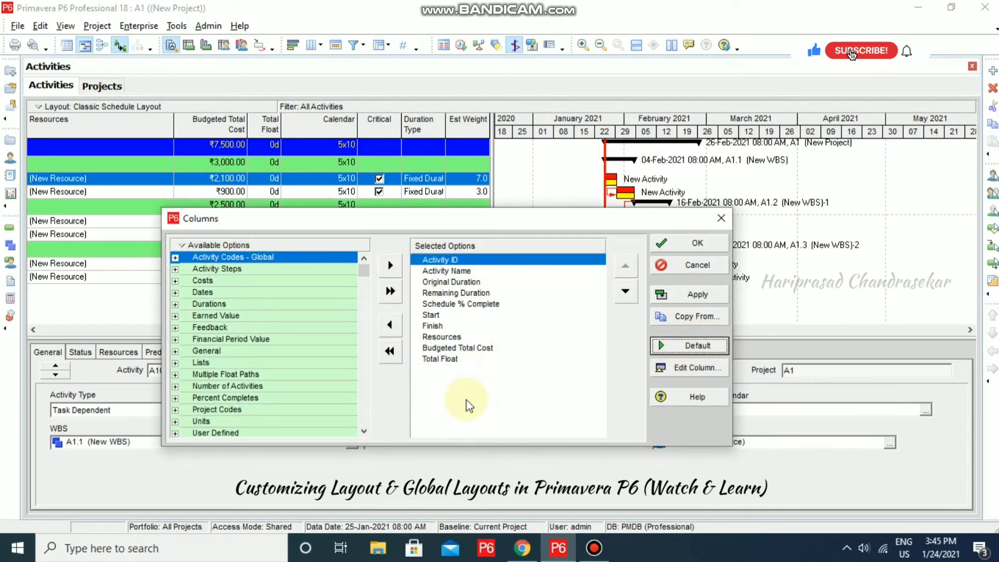
pyautogui.click(860, 50)
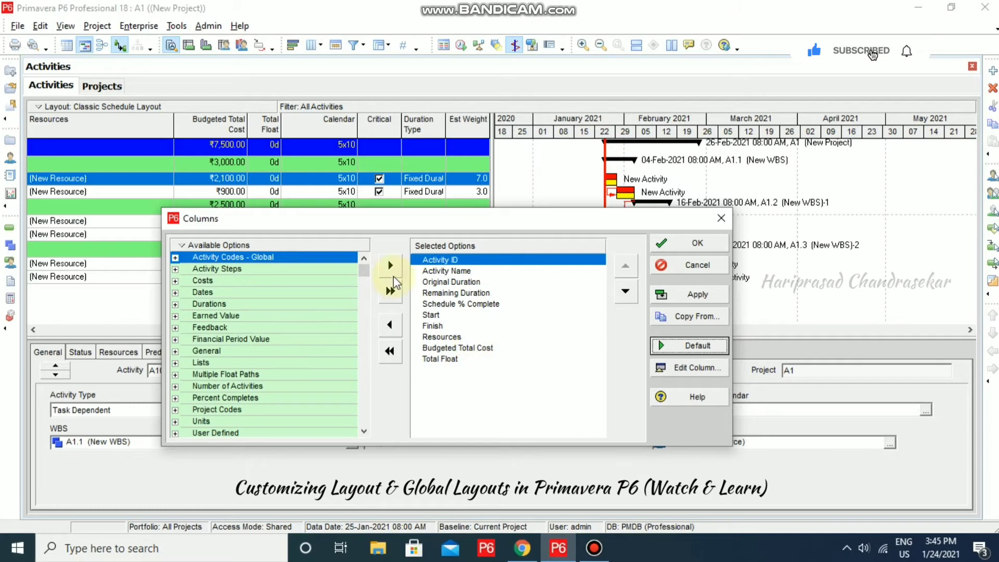
pyautogui.moveTo(587, 300)
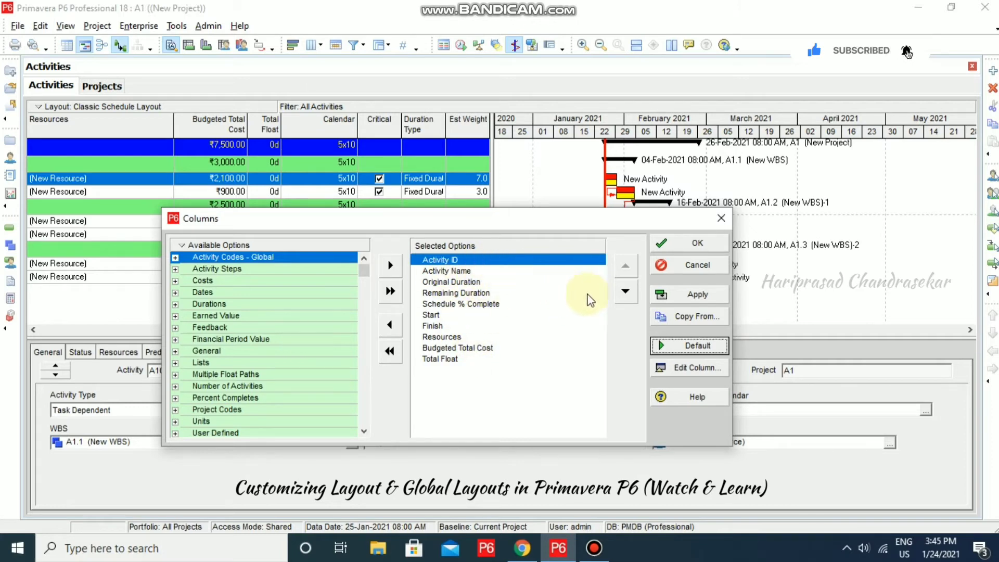
pyautogui.click(697, 243)
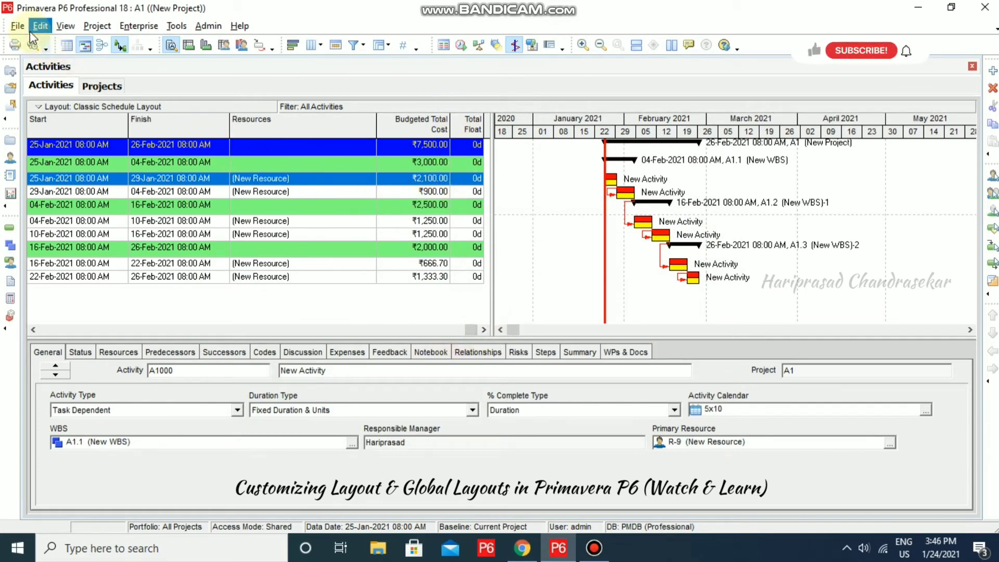
# - Open project NEWPROJ-2 from the File menu and show the layout options
pyautogui.click(18, 25)
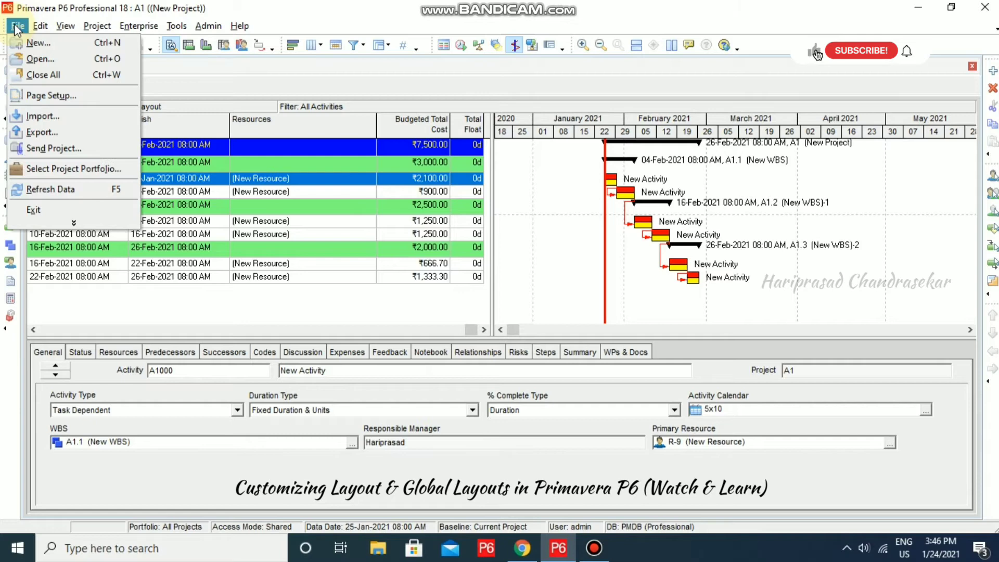
pyautogui.click(18, 25)
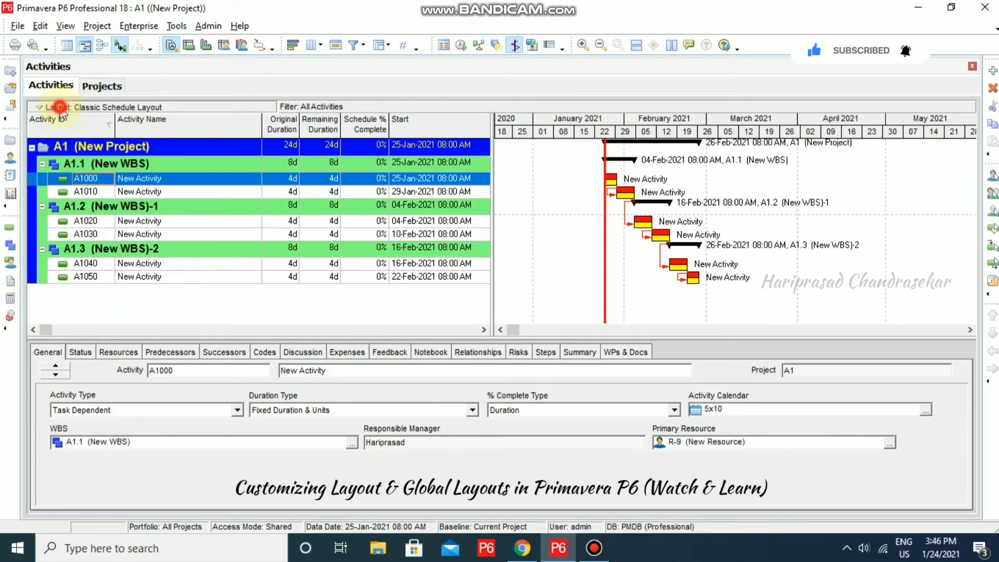
pyautogui.click(59, 106)
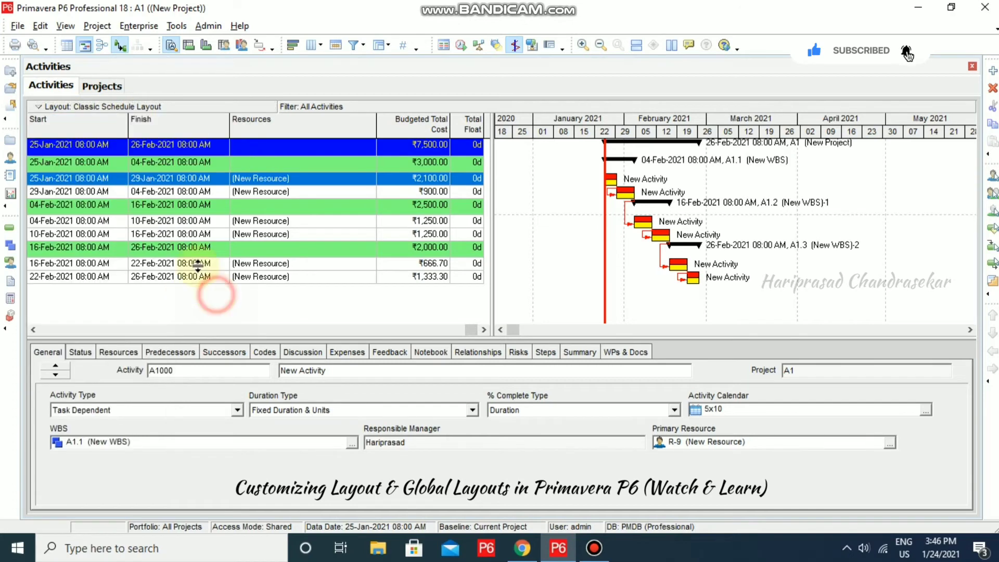
pyautogui.click(101, 86)
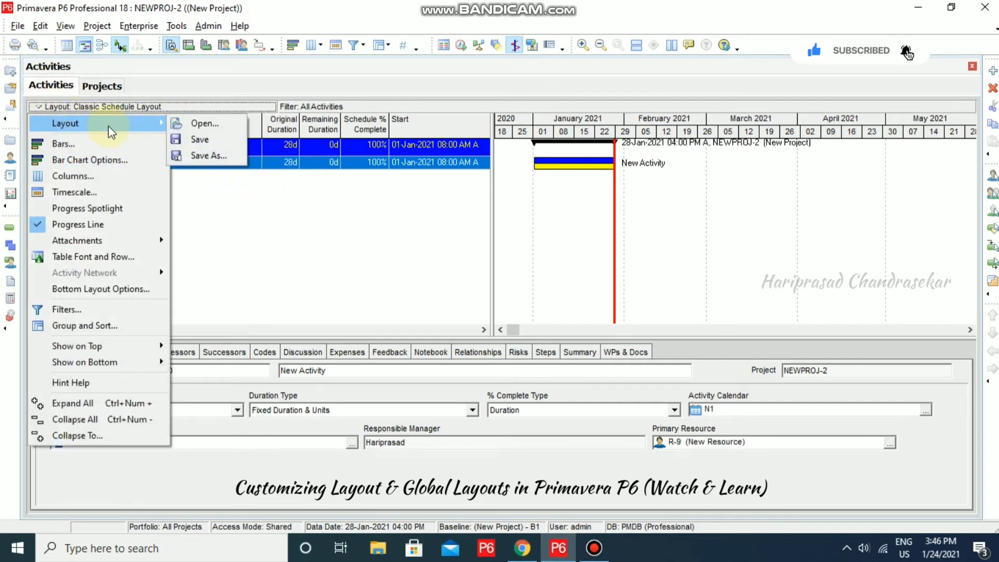
# - Apply the global Earned Value Analysis layout to NEWPROJ-2 and close the chooser
pyautogui.click(204, 122)
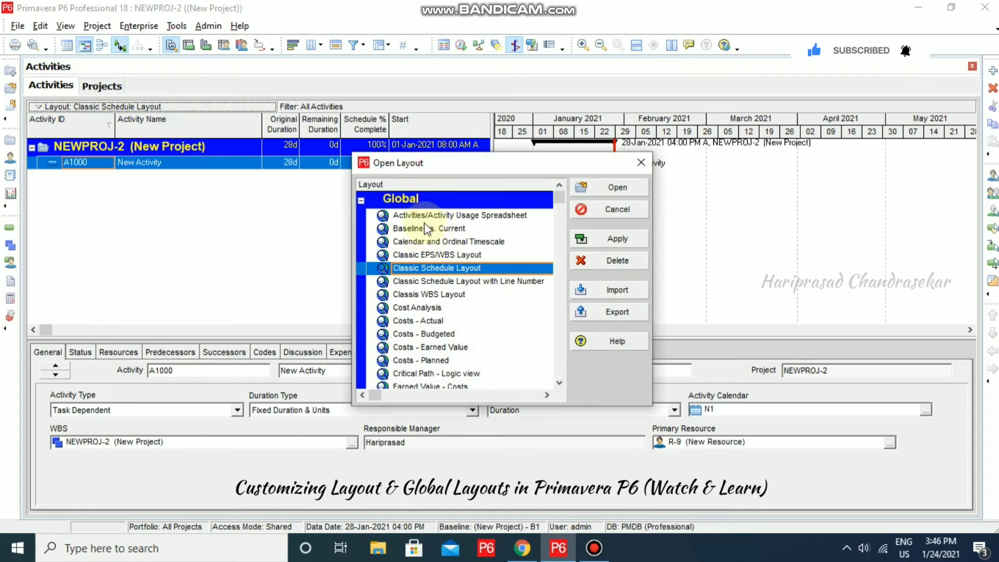
pyautogui.scroll(-3)
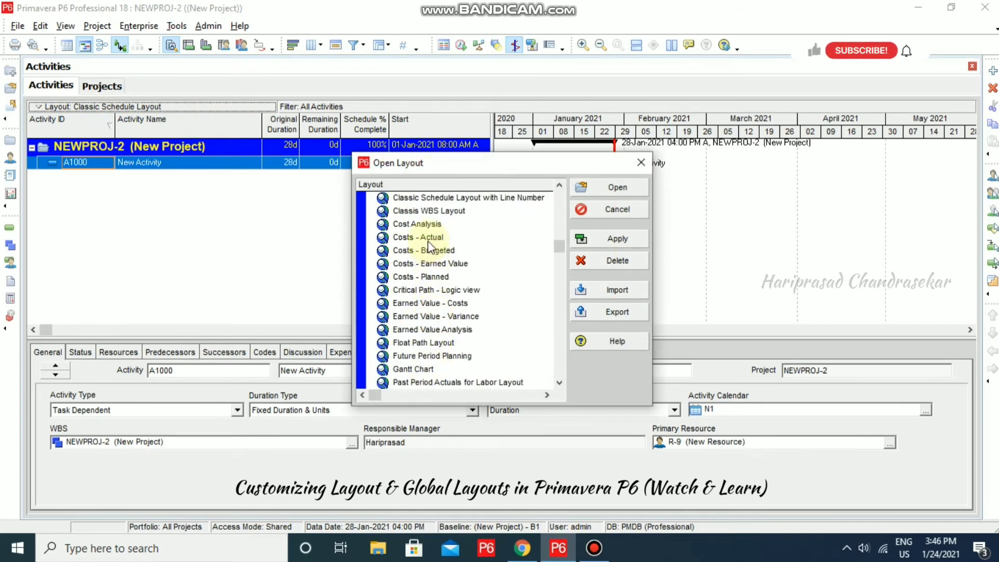
pyautogui.scroll(-3)
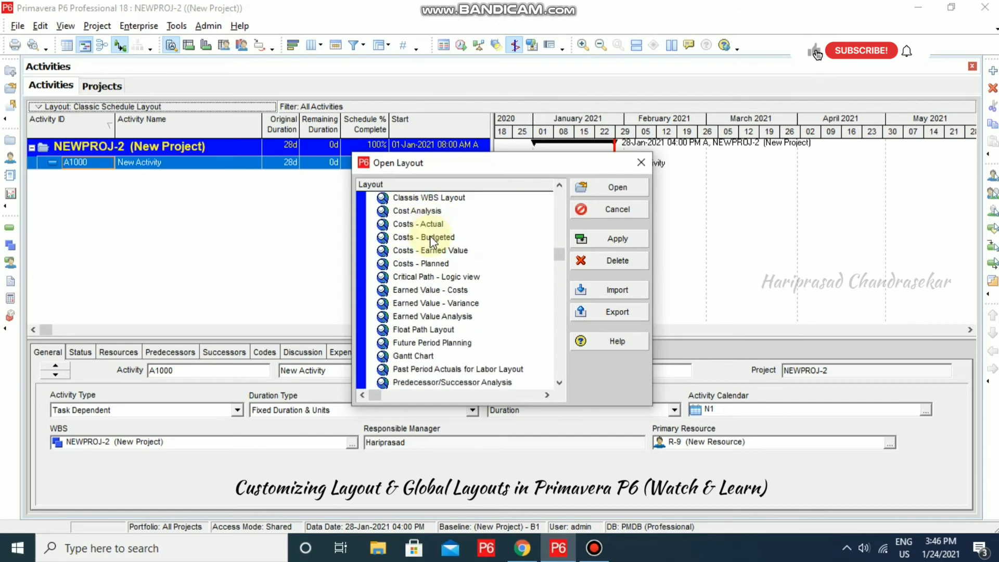
pyautogui.click(435, 316)
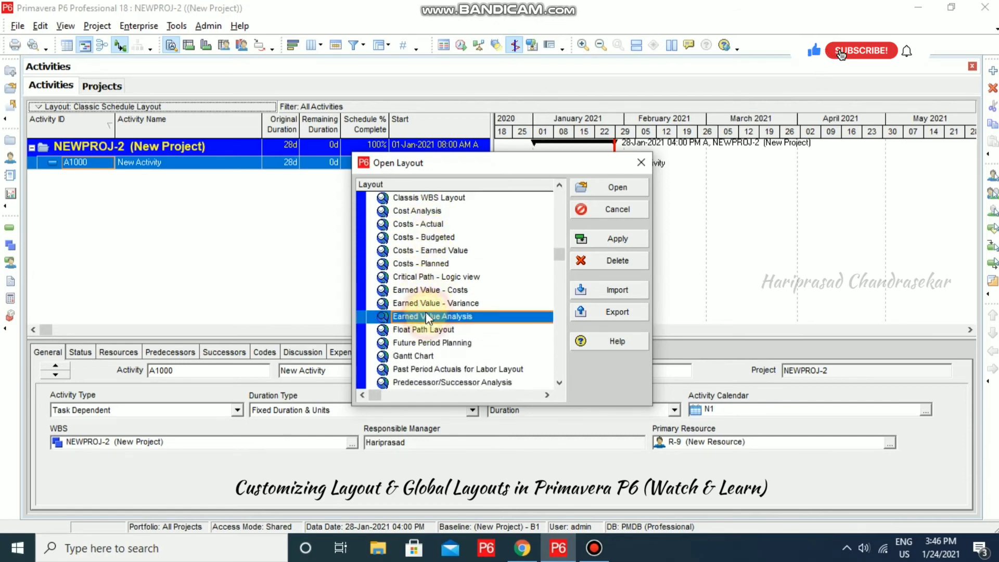
pyautogui.click(609, 238)
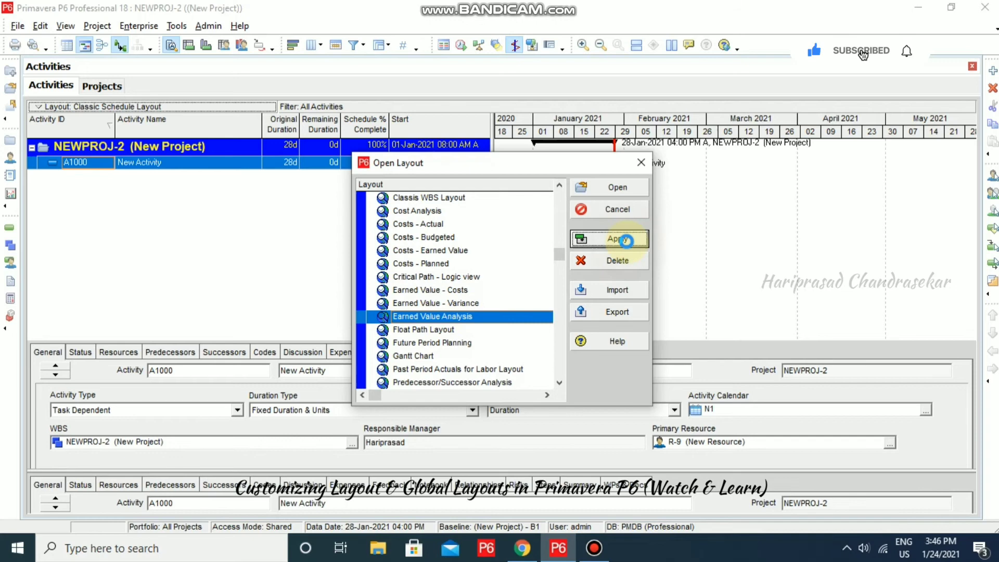
pyautogui.click(616, 239)
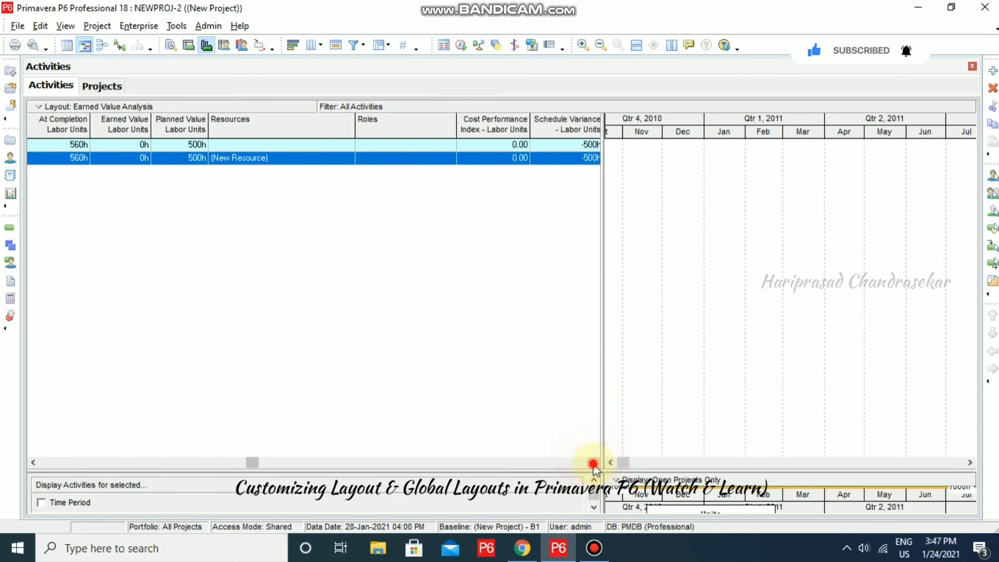
# - Switch NEWPROJ-2 back to the global Classic Schedule Layout with its Gantt bars
pyautogui.click(592, 462)
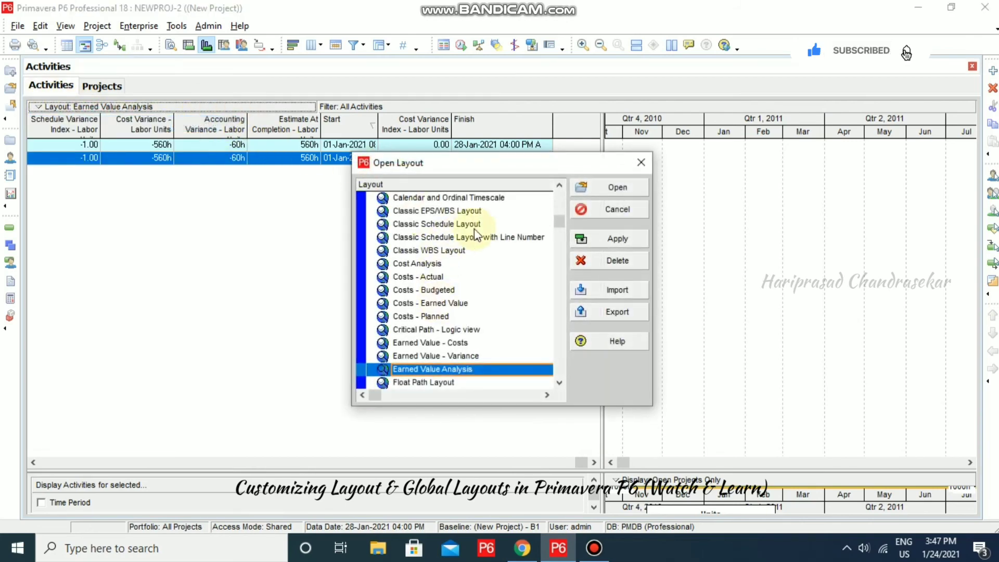
pyautogui.click(436, 224)
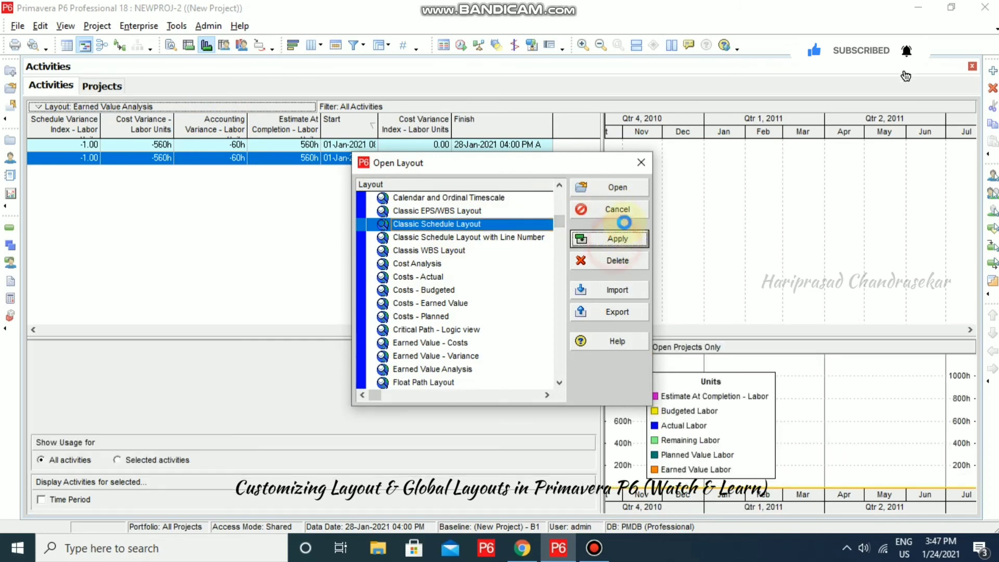
pyautogui.click(615, 238)
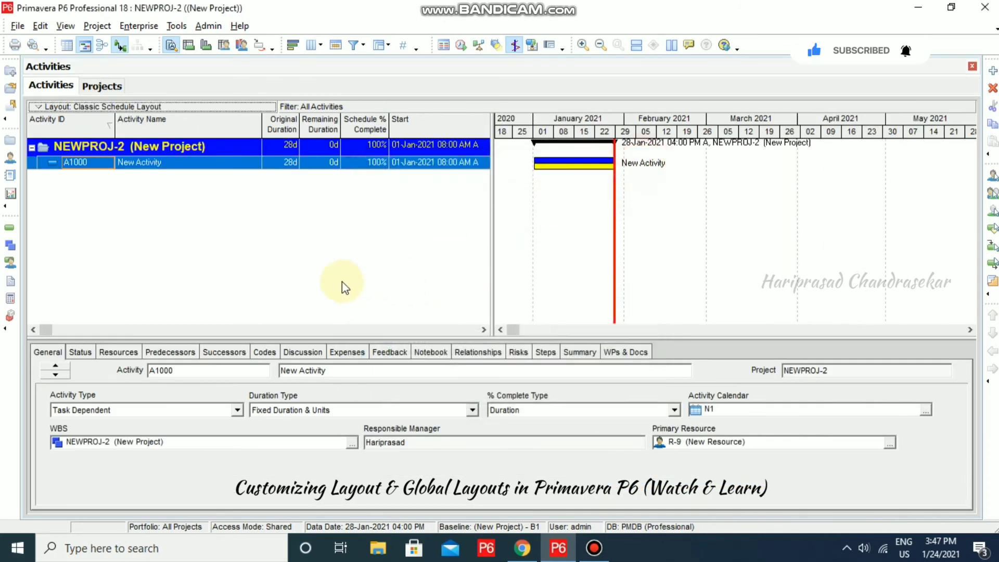
pyautogui.moveTo(58, 143)
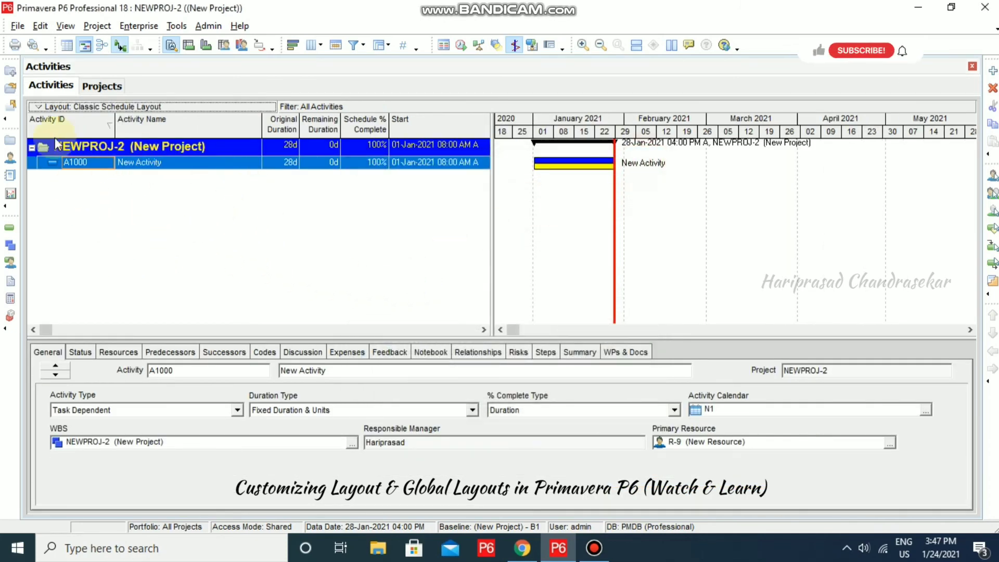